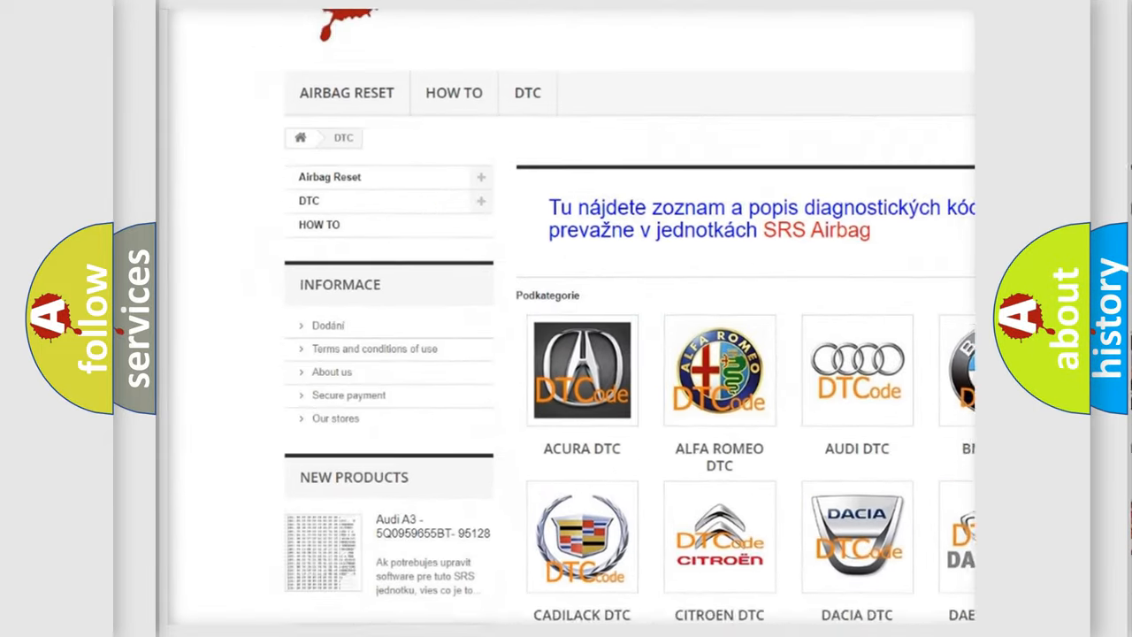
scroll("down", 3)
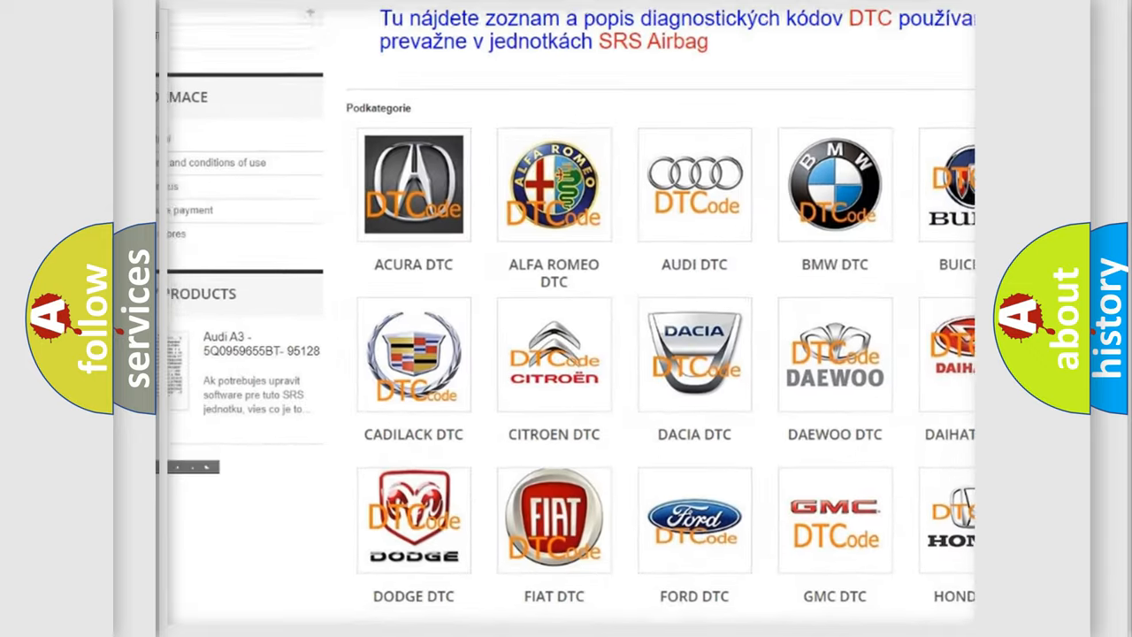
scroll("down", 3)
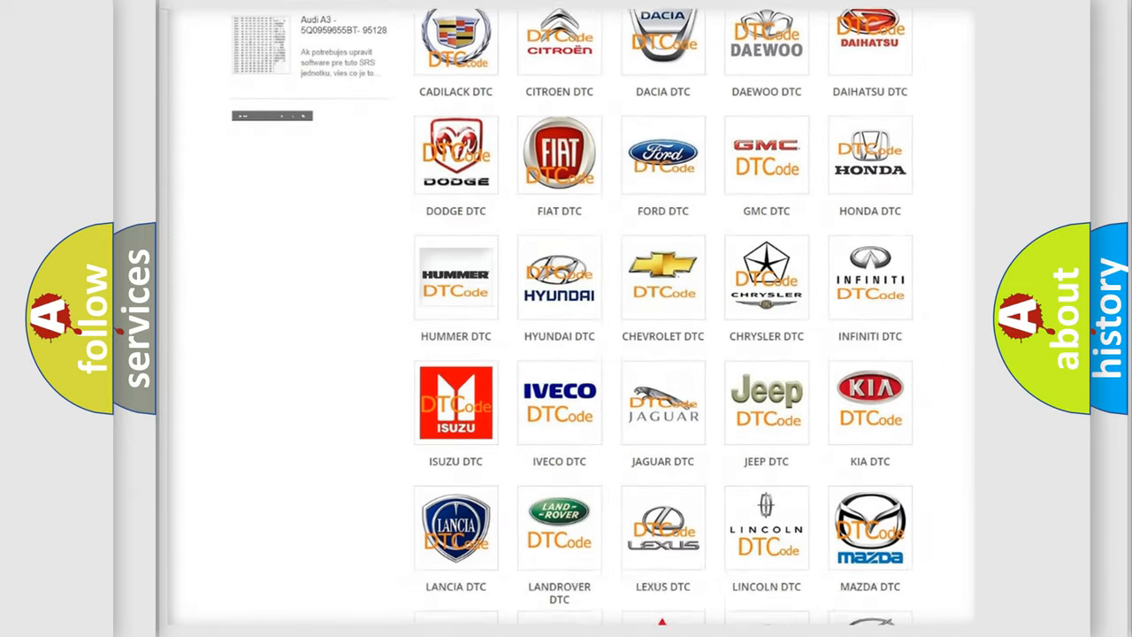
scroll("down", 3)
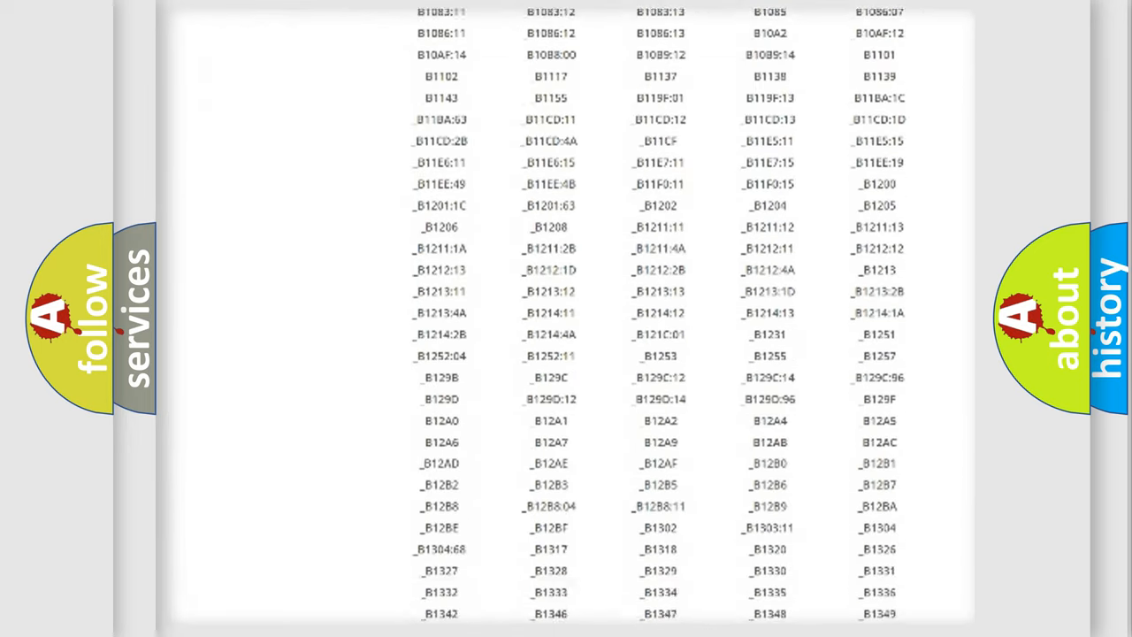
scroll("down", 3)
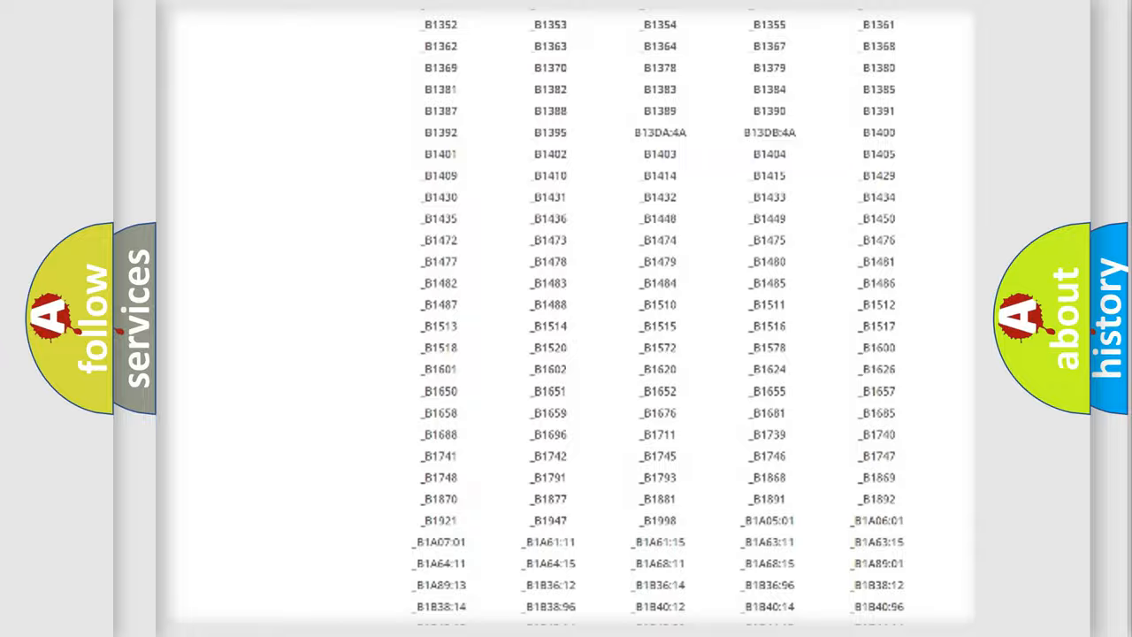